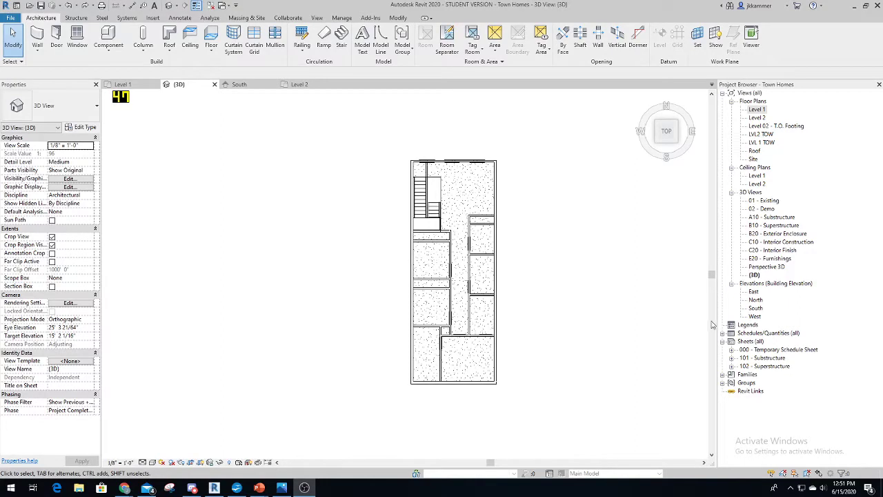
mouse_move(548, 307)
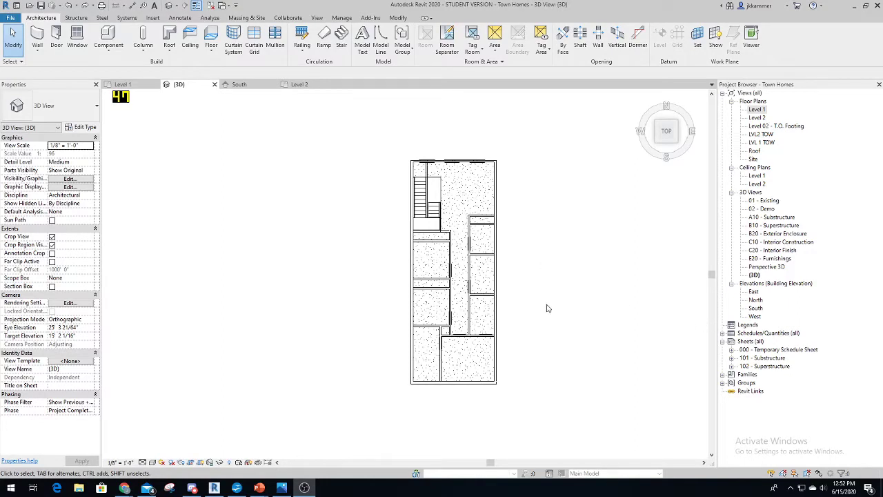
mouse_move(589, 370)
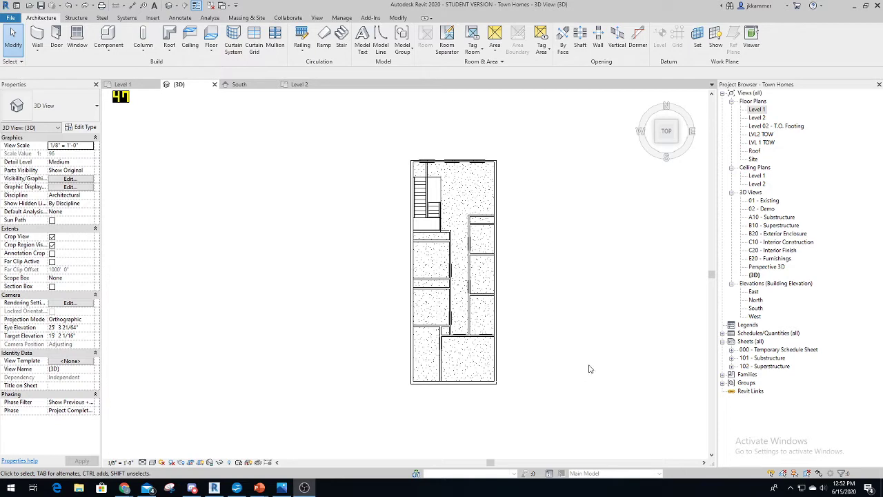
mouse_move(518, 298)
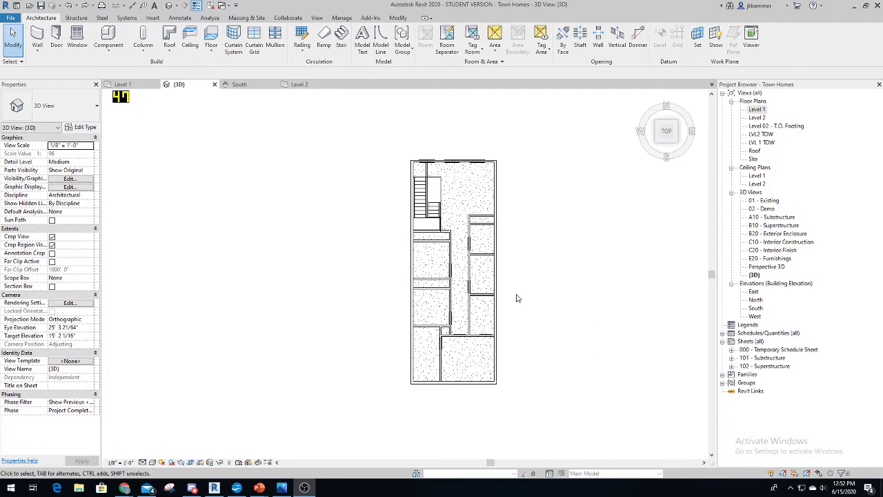
mouse_move(520, 372)
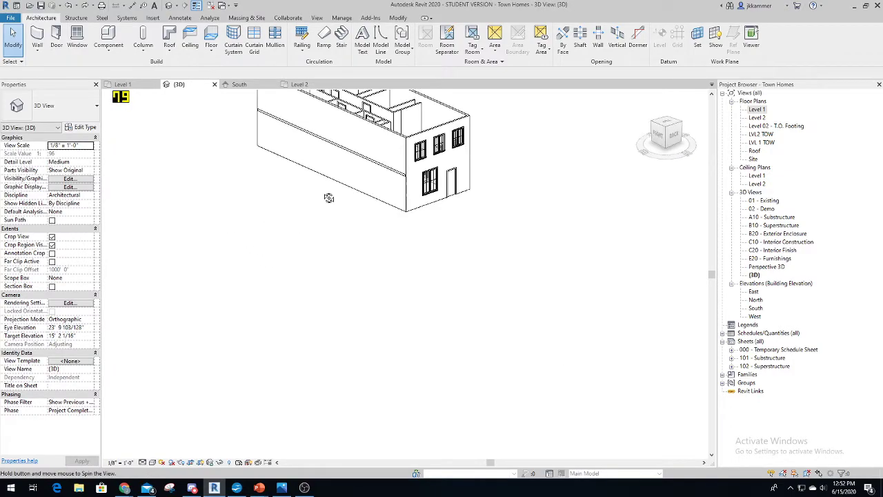
Orbit the 3D view to inspect the unit's walls, rooms, stair and front windows
drag(329, 198, 635, 286)
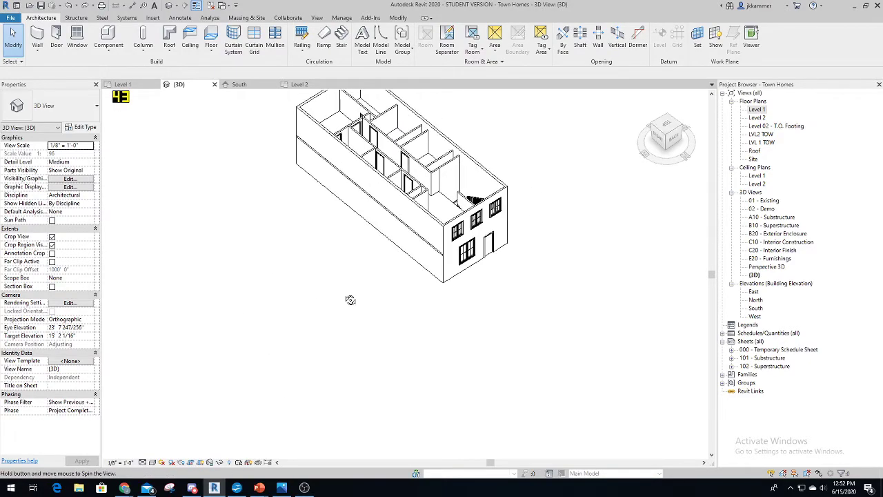
drag(351, 299, 621, 331)
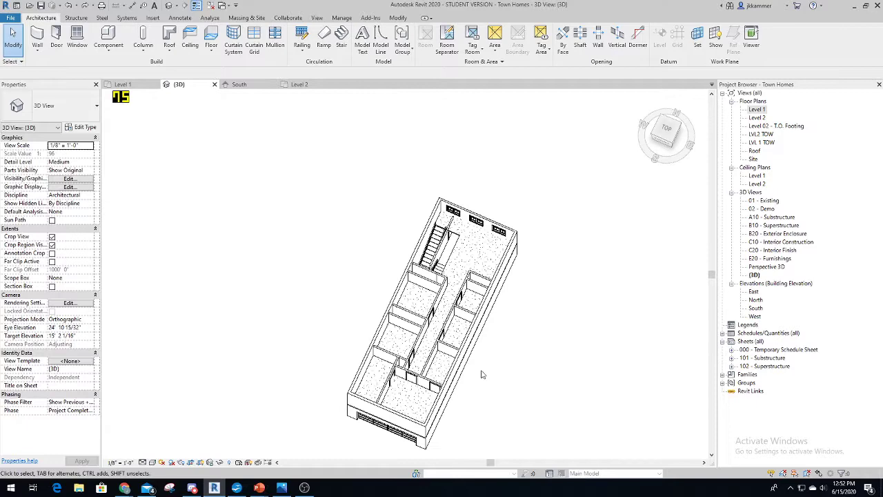
Switch the view to Top before window-selecting the whole unit for copying
click(666, 130)
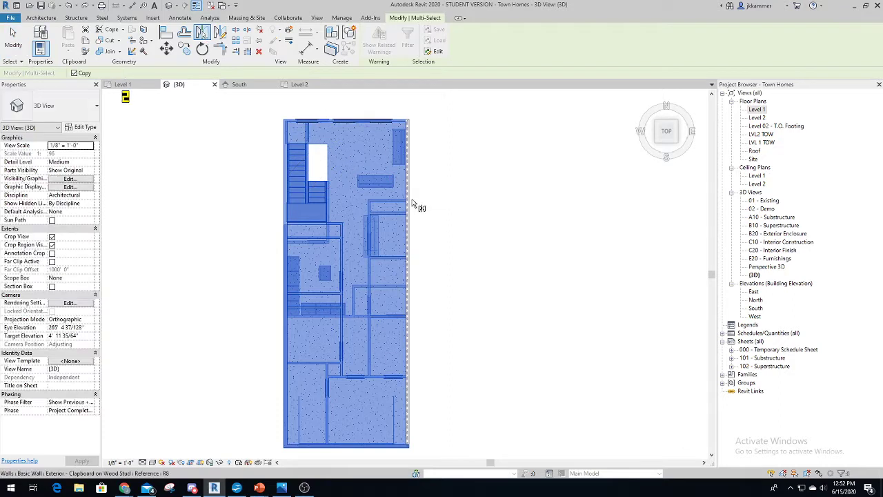
mouse_move(412, 205)
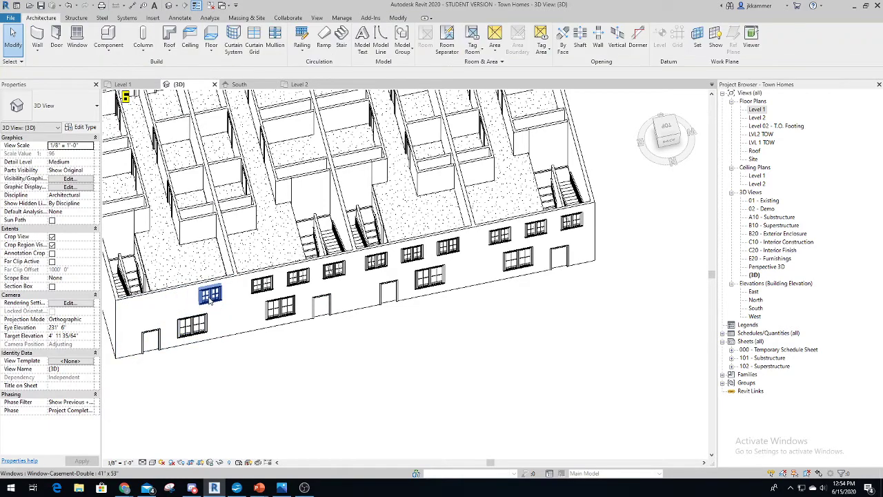
Remove the duplicated upper-floor front windows, then pick a dividing party wall from above
click(414, 263)
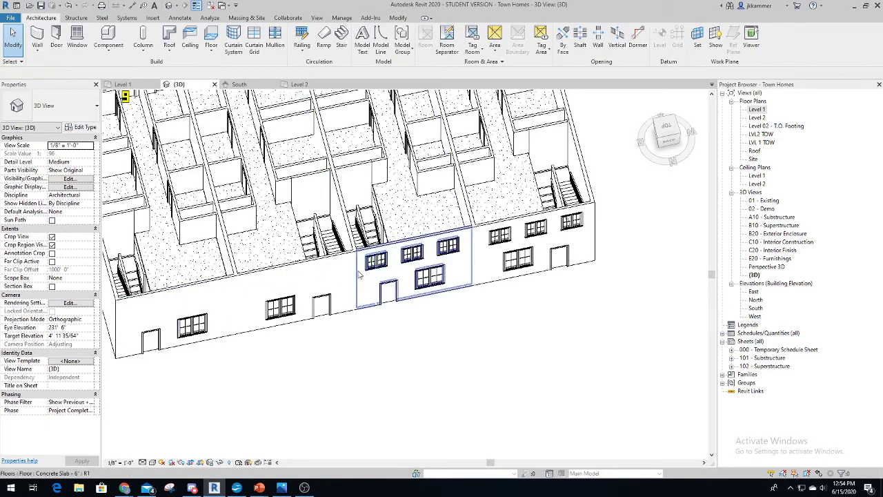
click(447, 247)
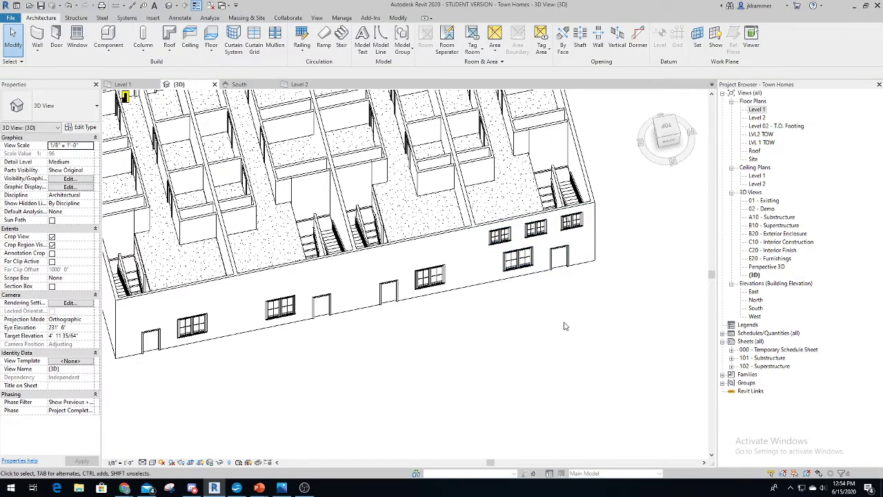
click(498, 237)
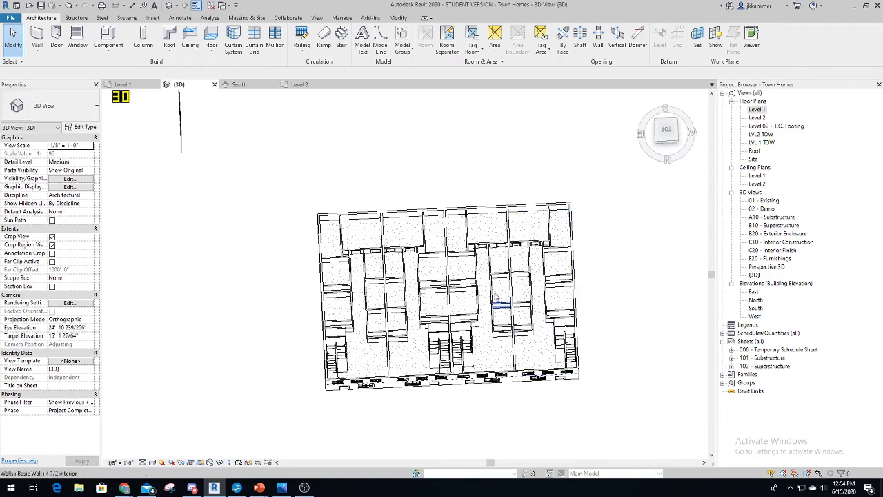
click(510, 297)
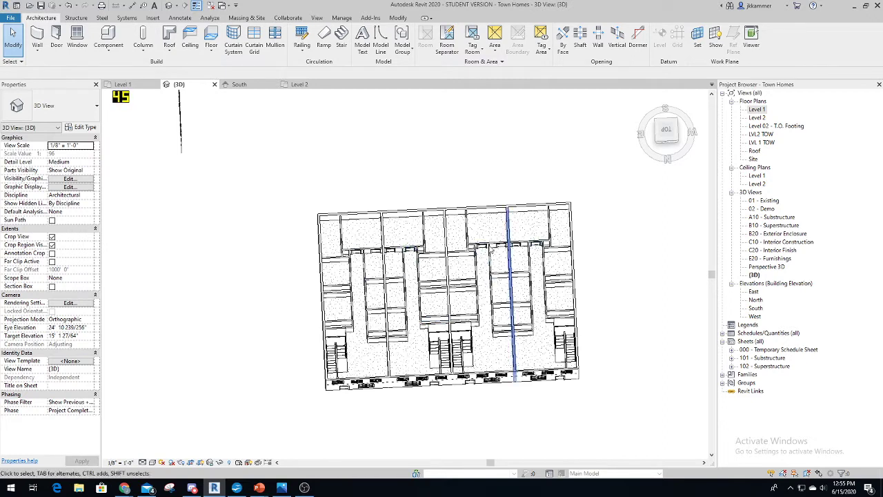